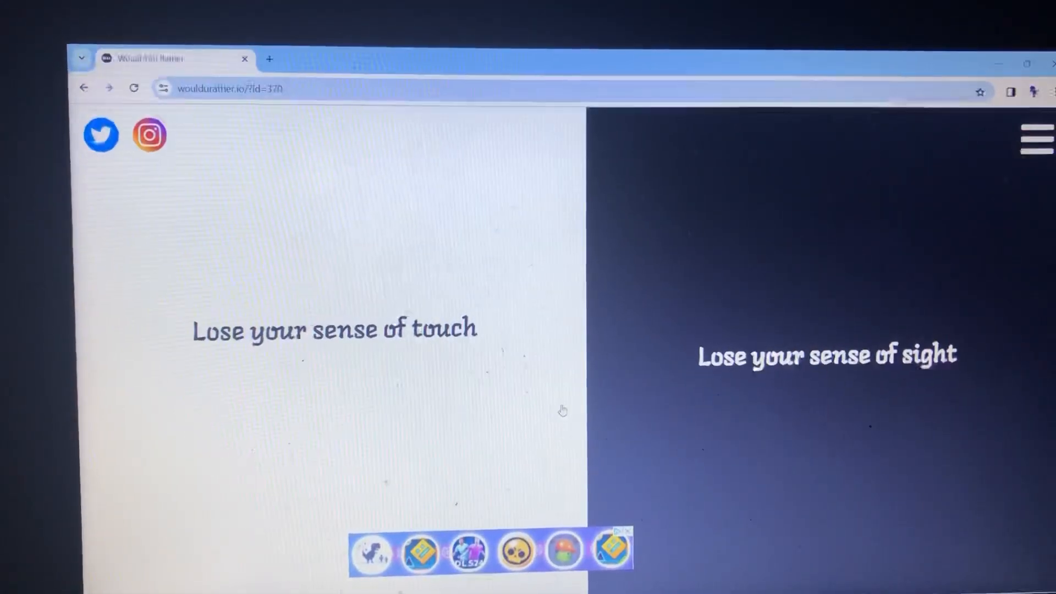
- Vote on the losing-touch-versus-sight dilemma by choosing one half
click(334, 329)
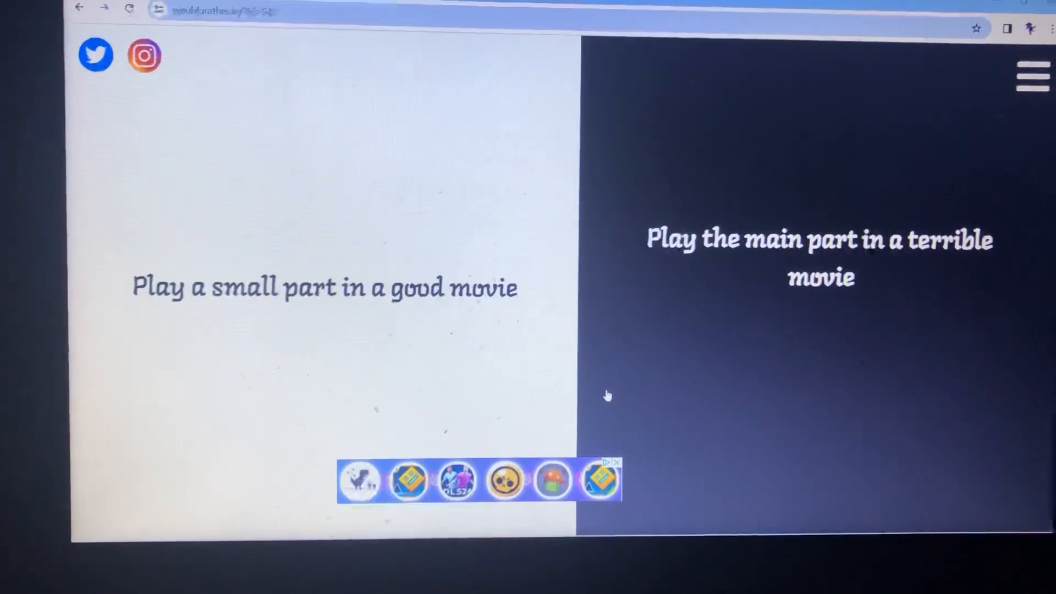
- Scroll down the page while on the good-movie-versus-terrible-movie question
scroll(down, 3)
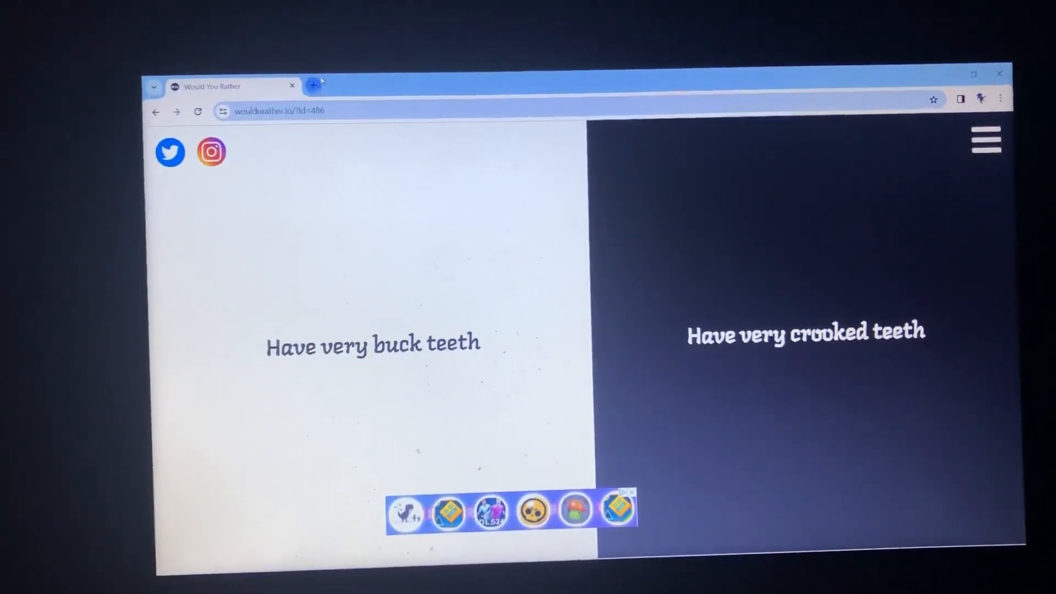
- Search Google for 'buck teeth' in a new tab and view the image results
click(313, 84)
text(buck teeth)
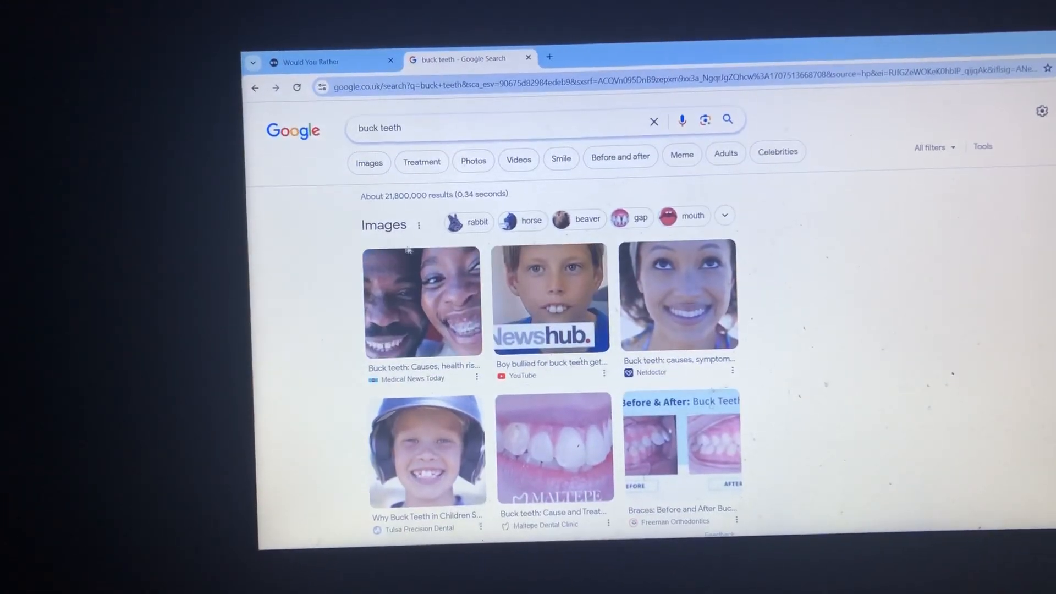
click(473, 128)
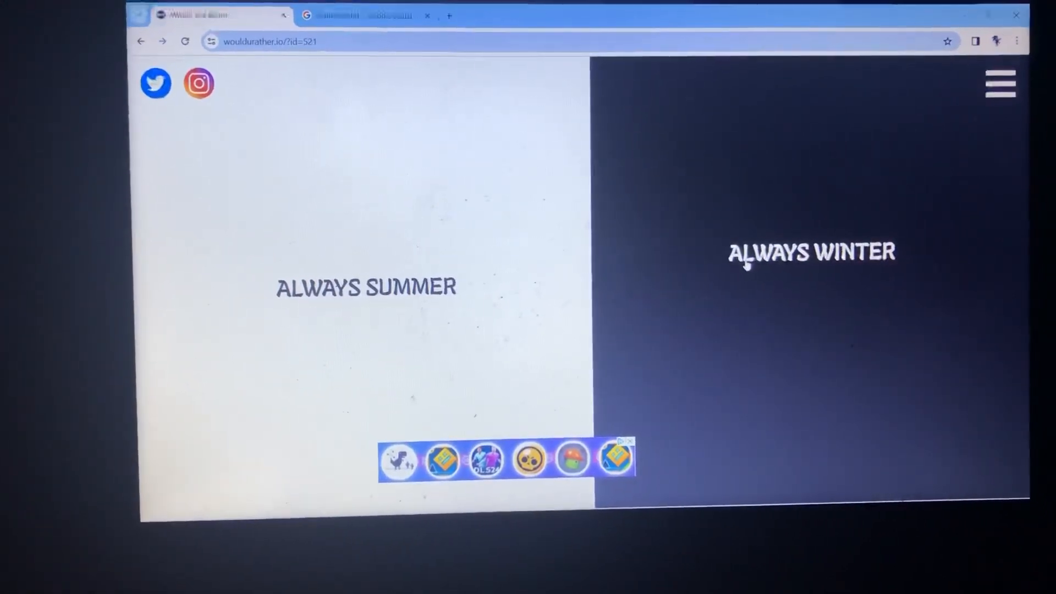
- Choose Always Winter over Always Summer
click(366, 288)
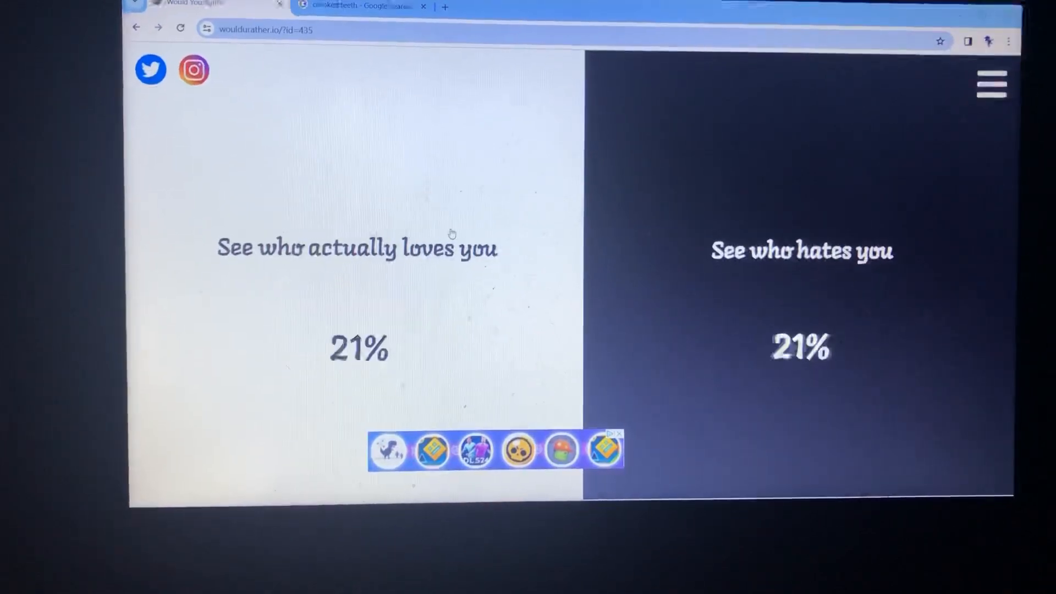
- Vote 'See who actually loves you', revealing 72% versus 28%
click(359, 248)
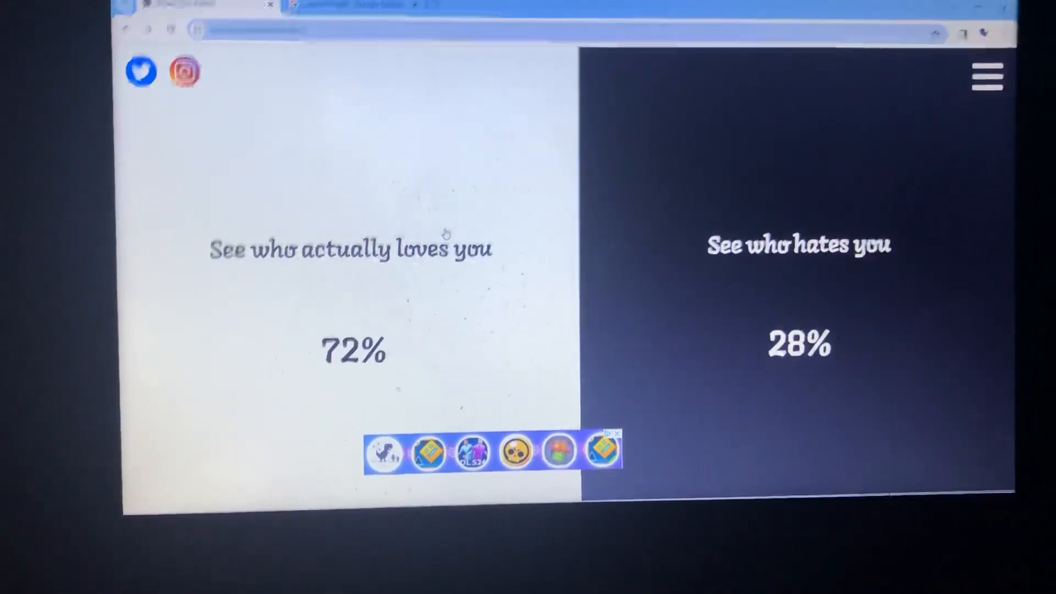